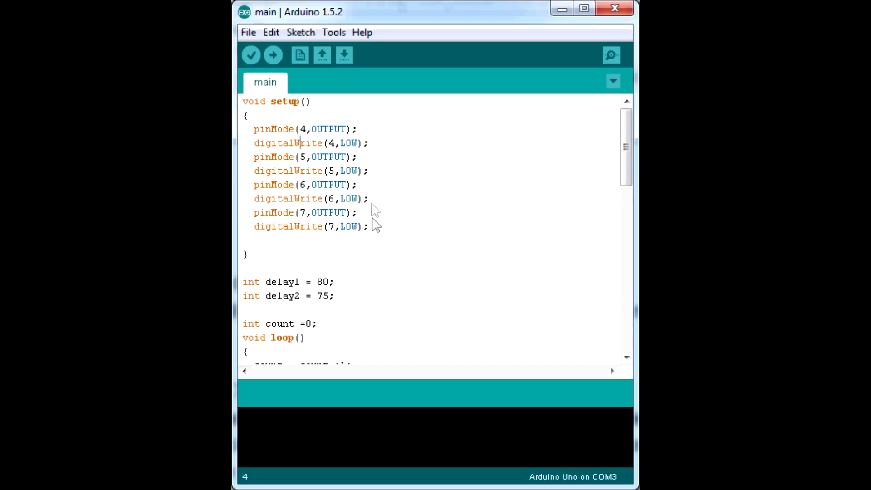
scroll("down", 3)
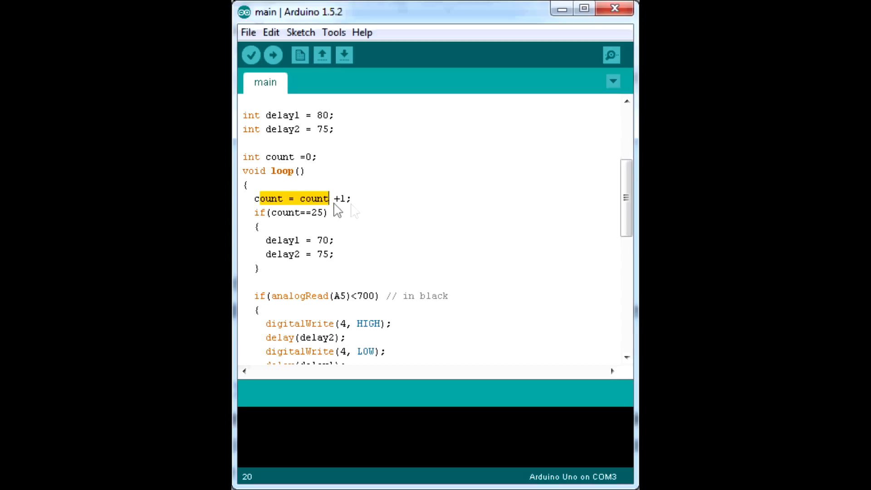
left_click(315, 212)
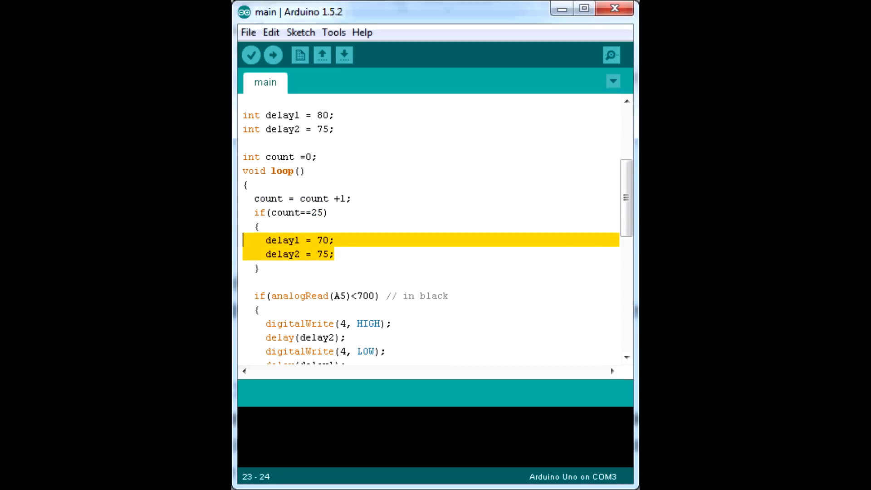
left_click(356, 261)
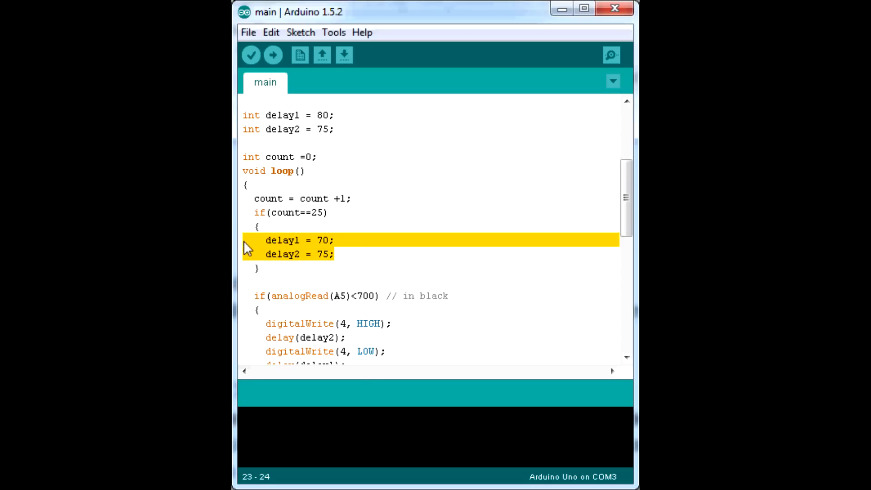
left_click(322, 254)
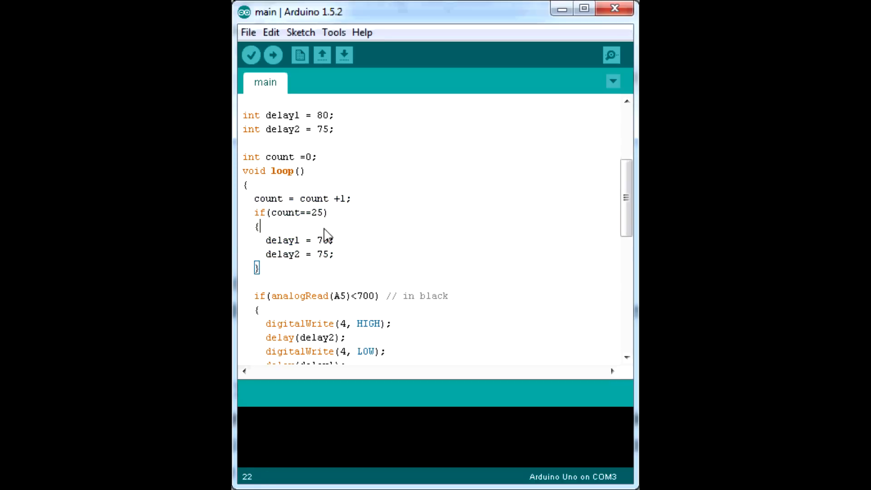
scroll("down", 3)
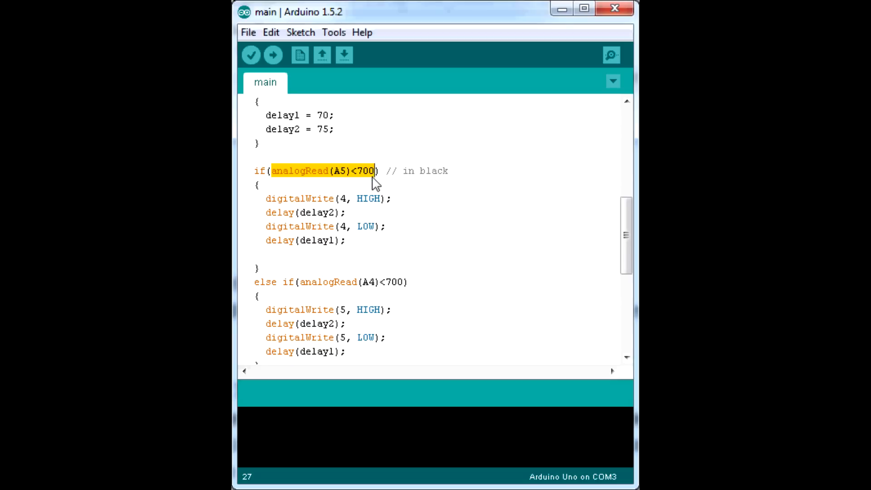
left_click(345, 212)
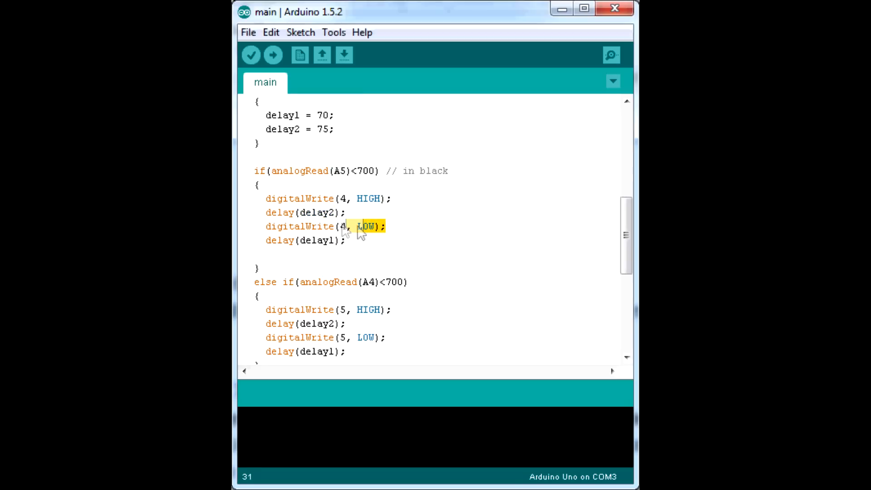
left_click(289, 226)
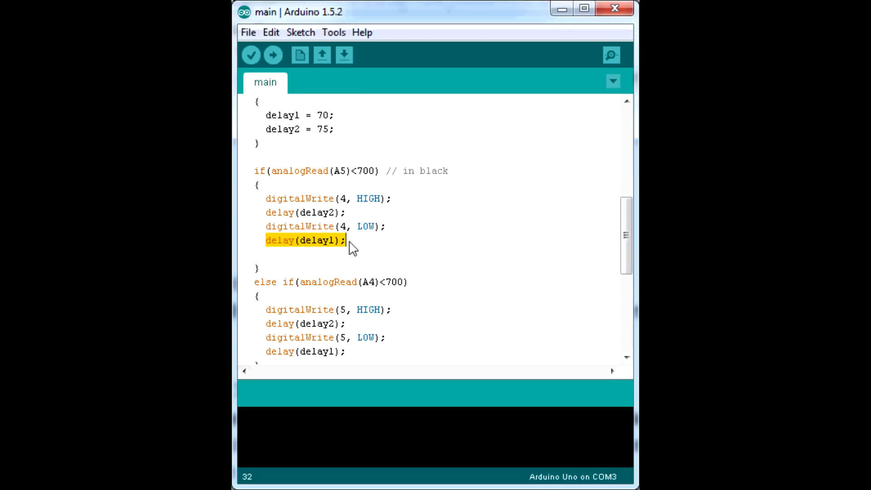
mouse_move(410, 272)
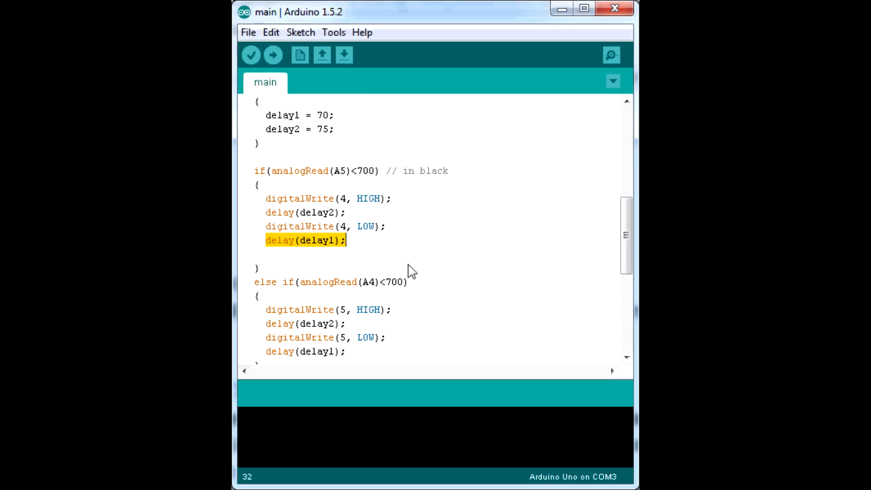
scroll("down", 3)
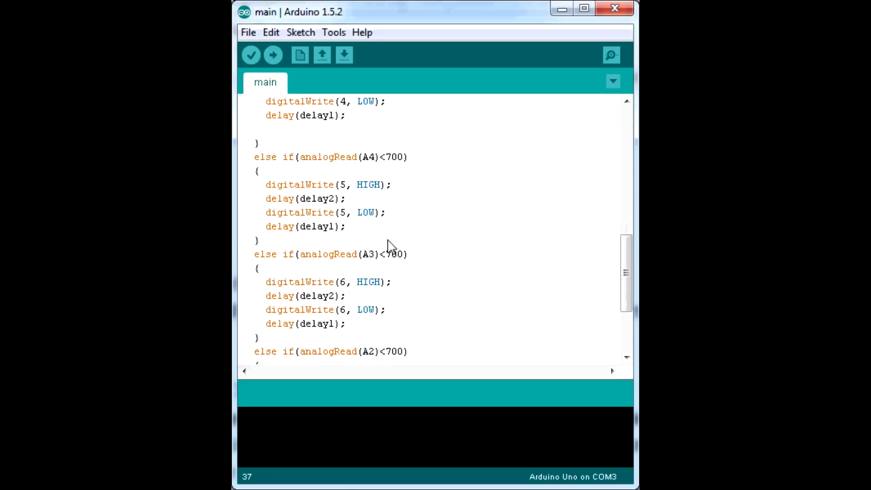
scroll("down", 3)
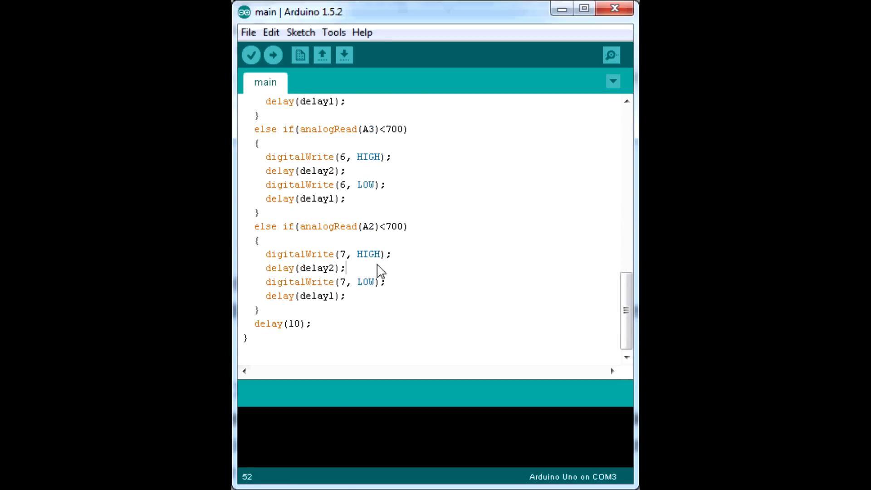